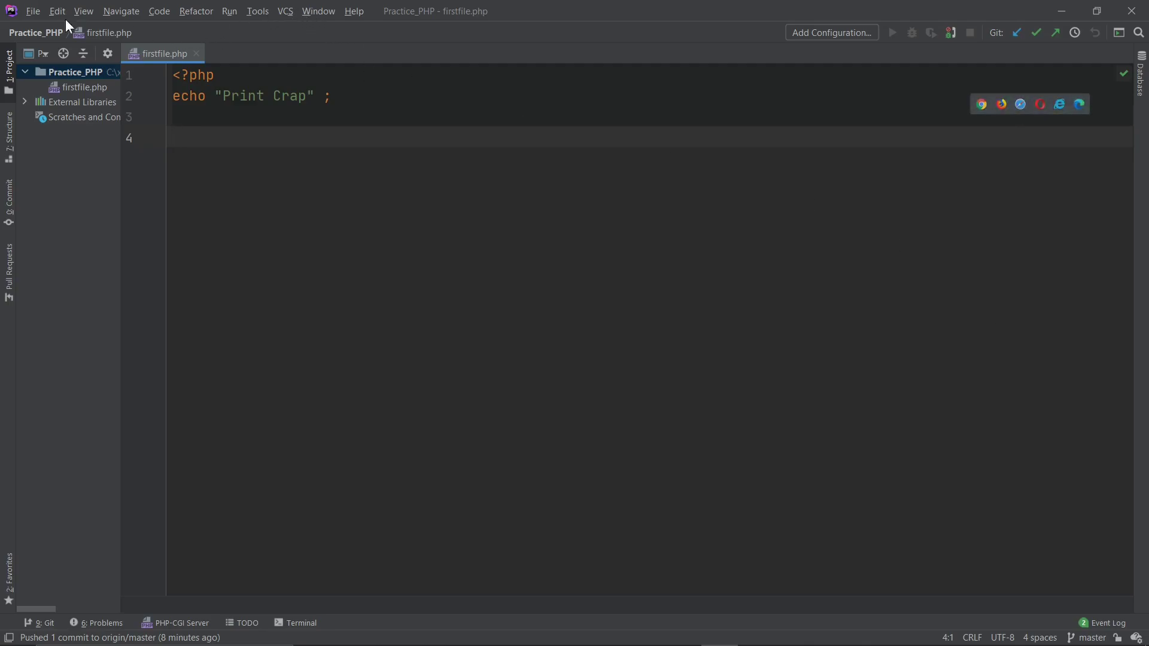
pyautogui.moveTo(34, 10)
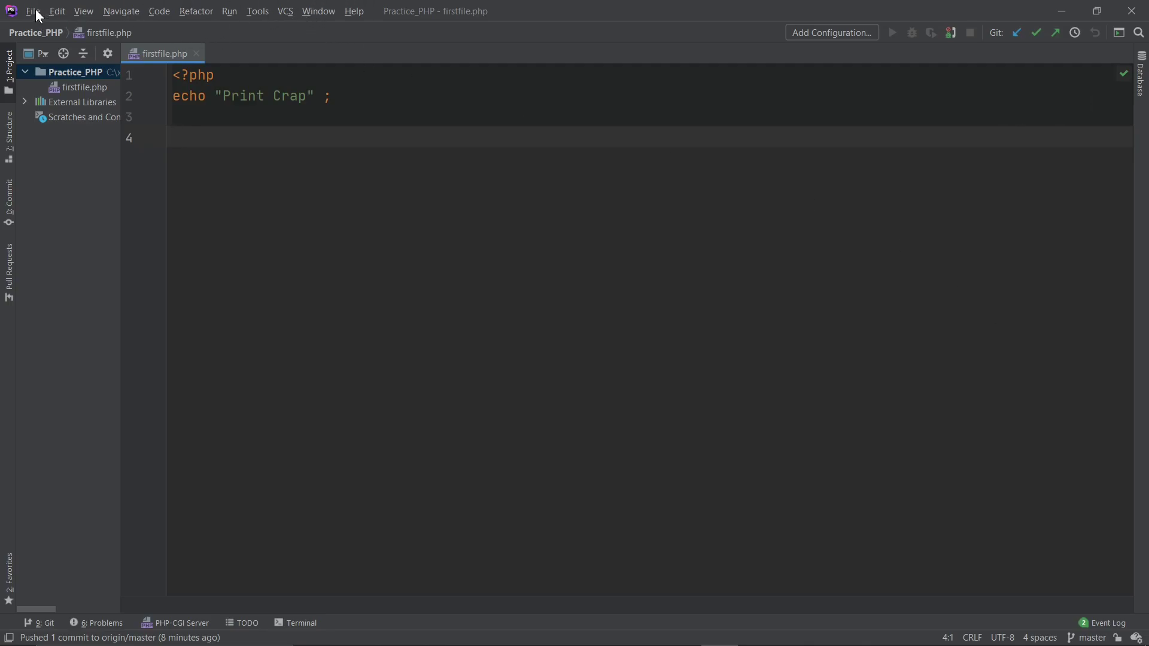
# - Check the GitHub account in the IDE settings and glance at the GitHub repository page
pyautogui.click(56, 10)
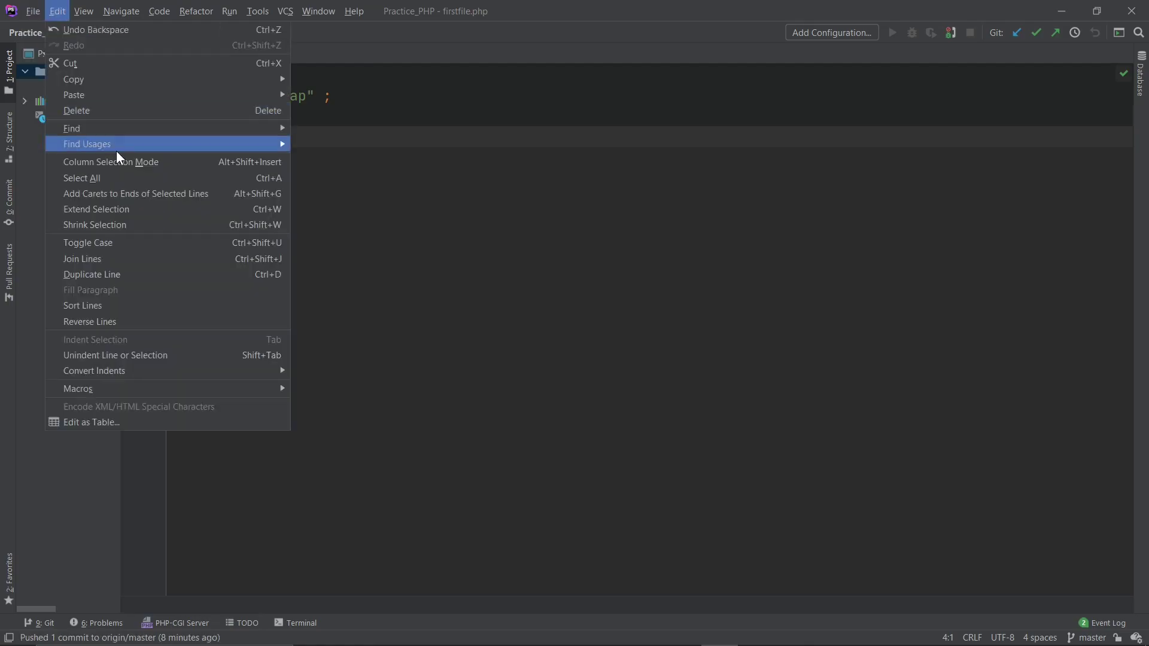
pyautogui.click(32, 11)
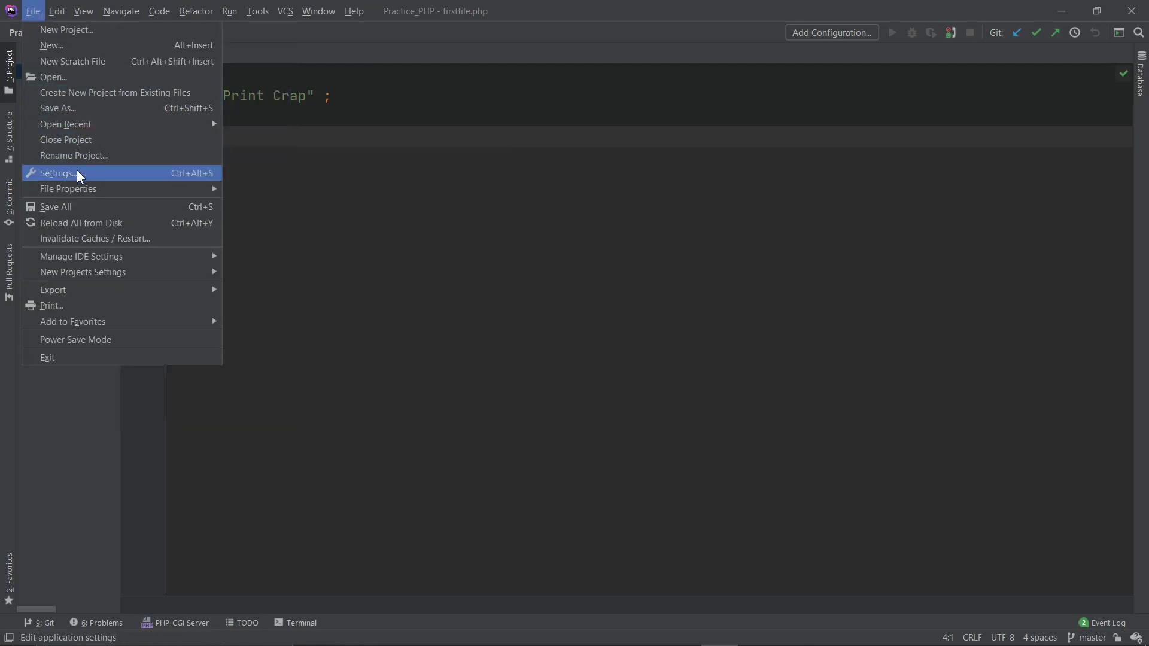
pyautogui.click(56, 172)
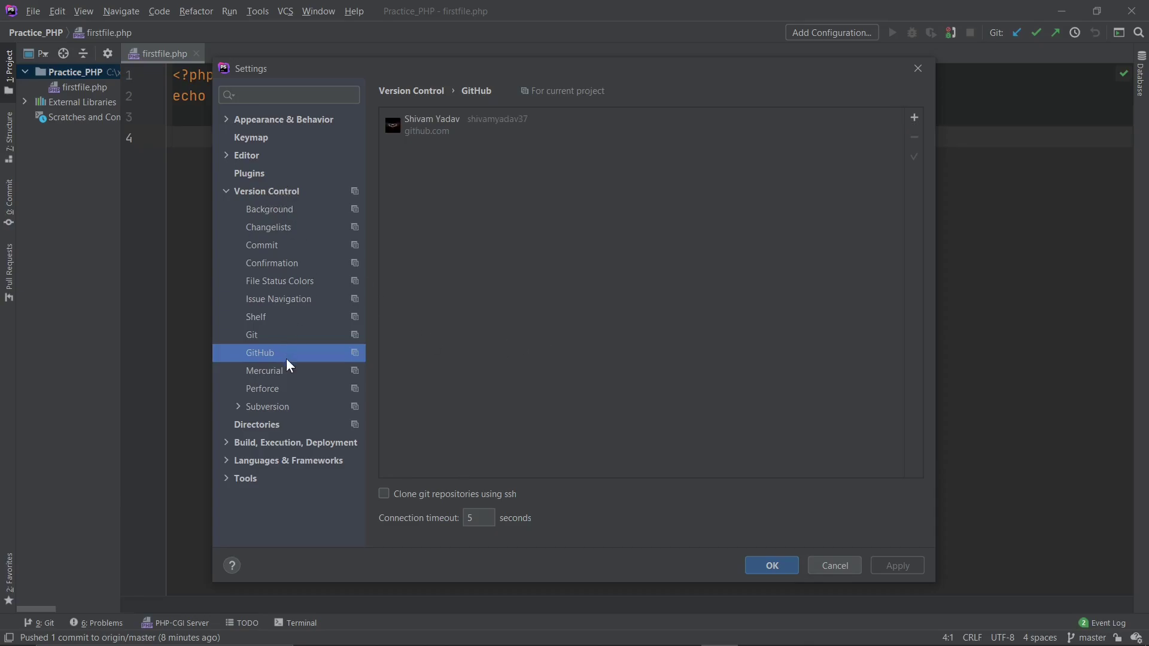
pyautogui.moveTo(542, 134)
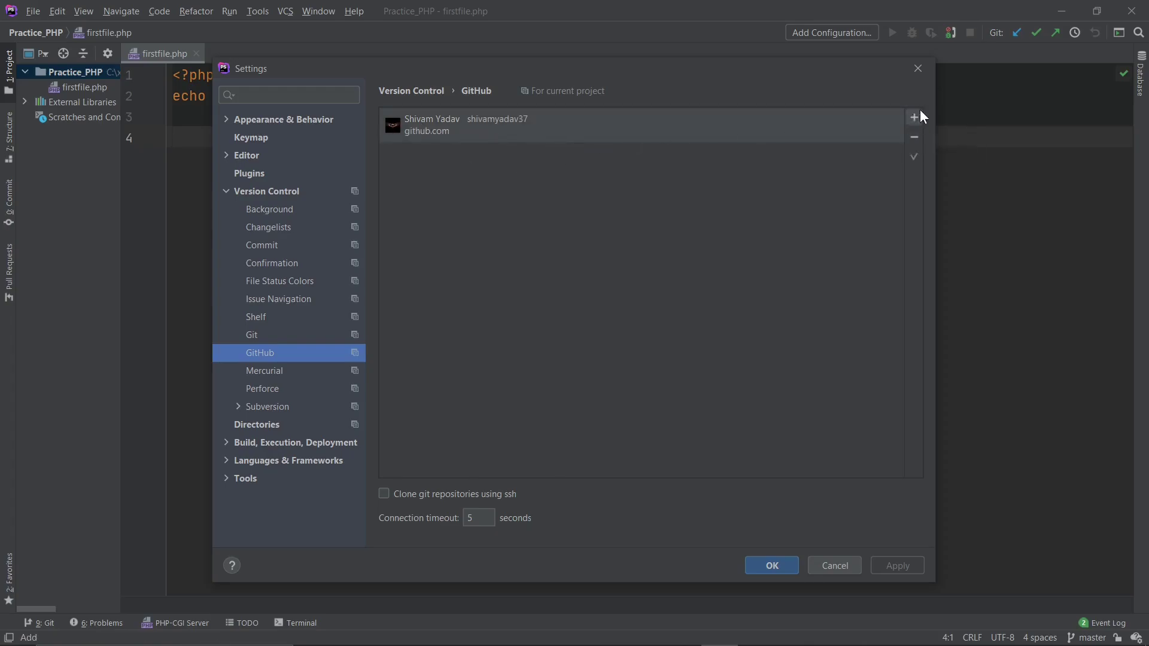
pyautogui.moveTo(914, 116)
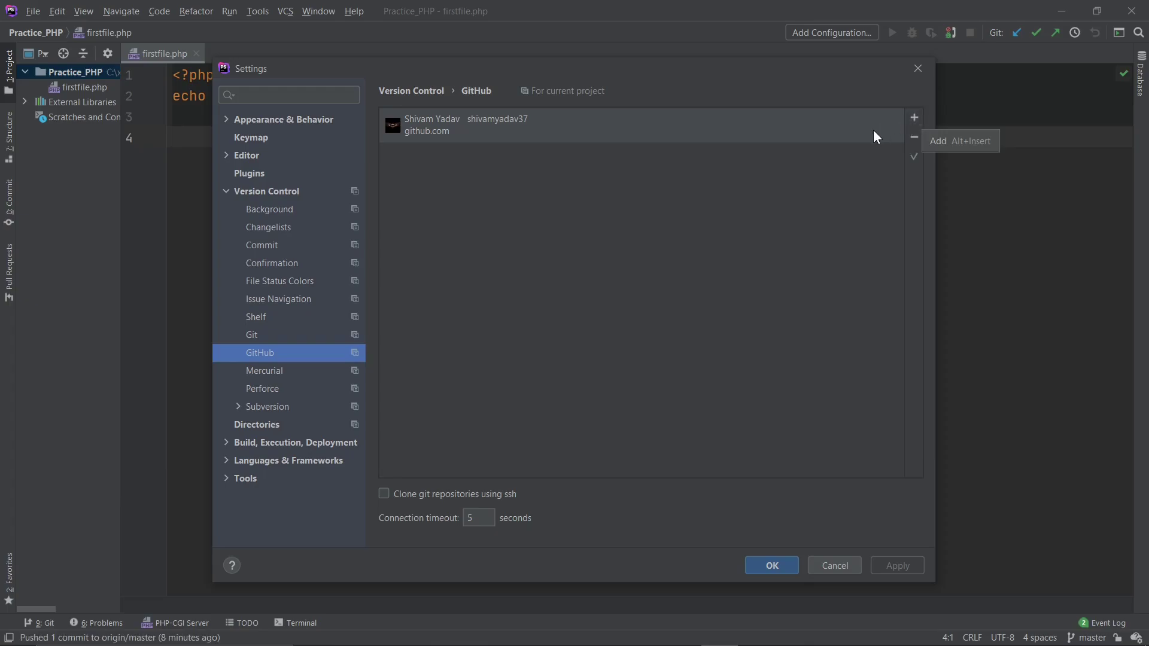
pyautogui.moveTo(872, 151)
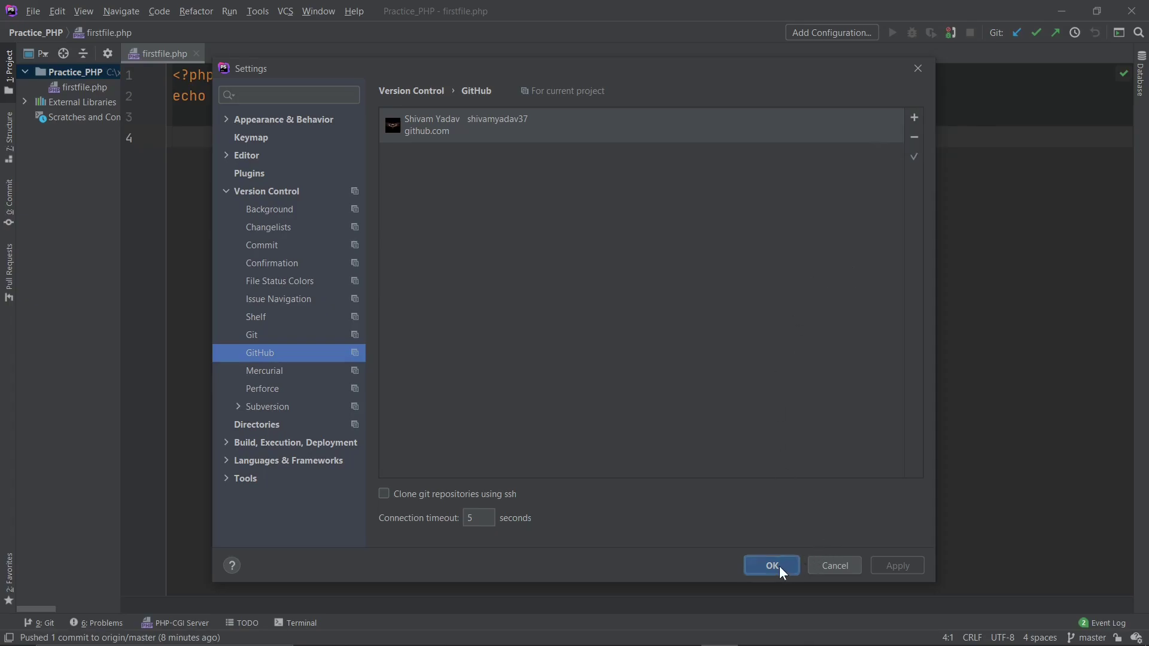
pyautogui.click(771, 564)
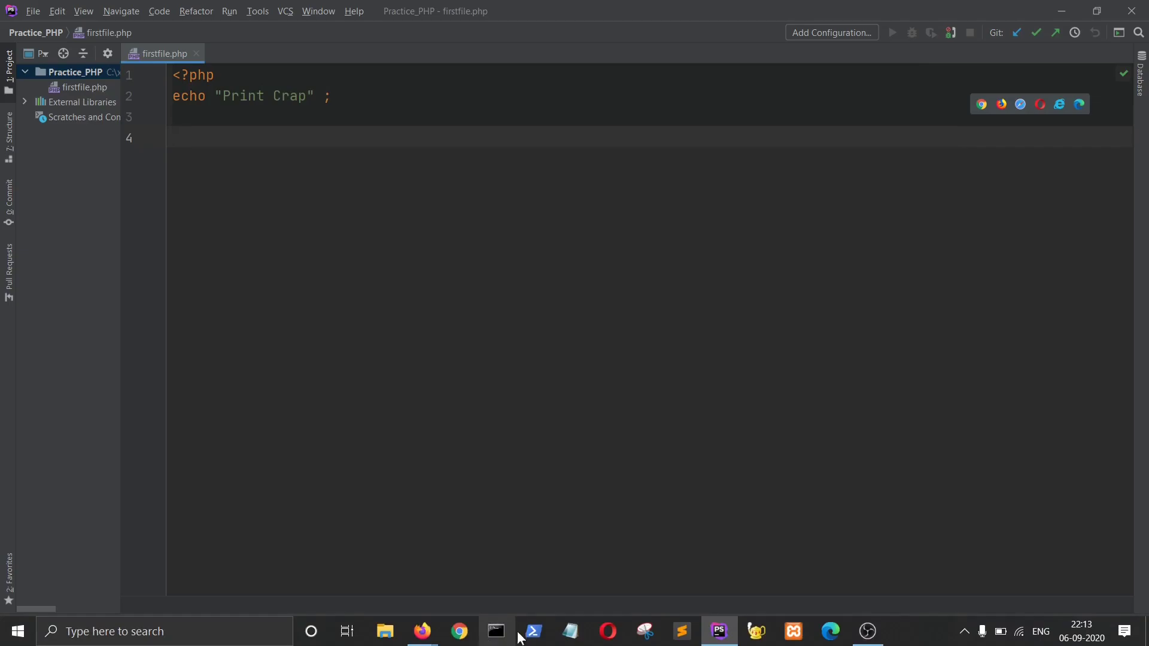
pyautogui.moveTo(422, 630)
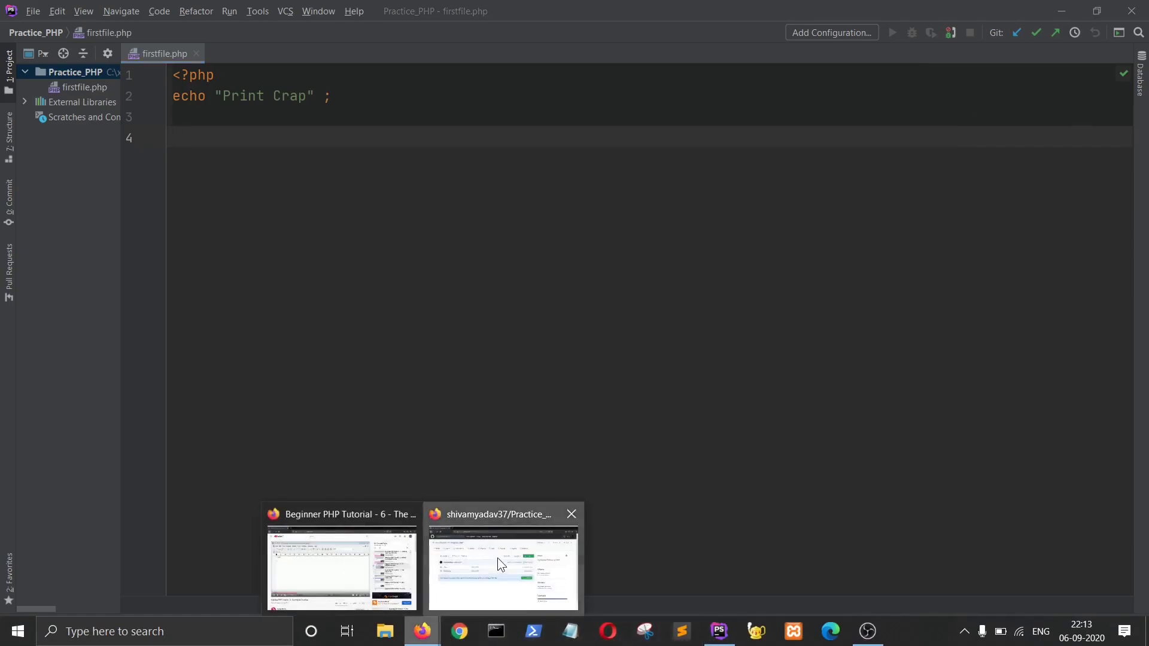
pyautogui.click(504, 569)
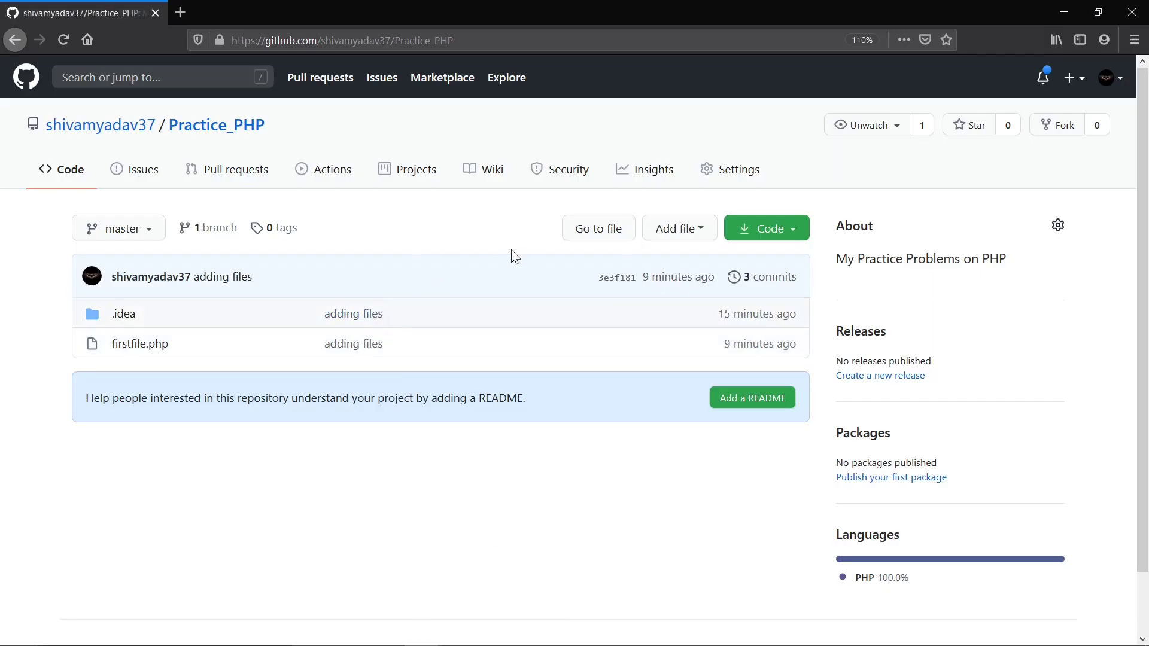
pyautogui.moveTo(1029, 28)
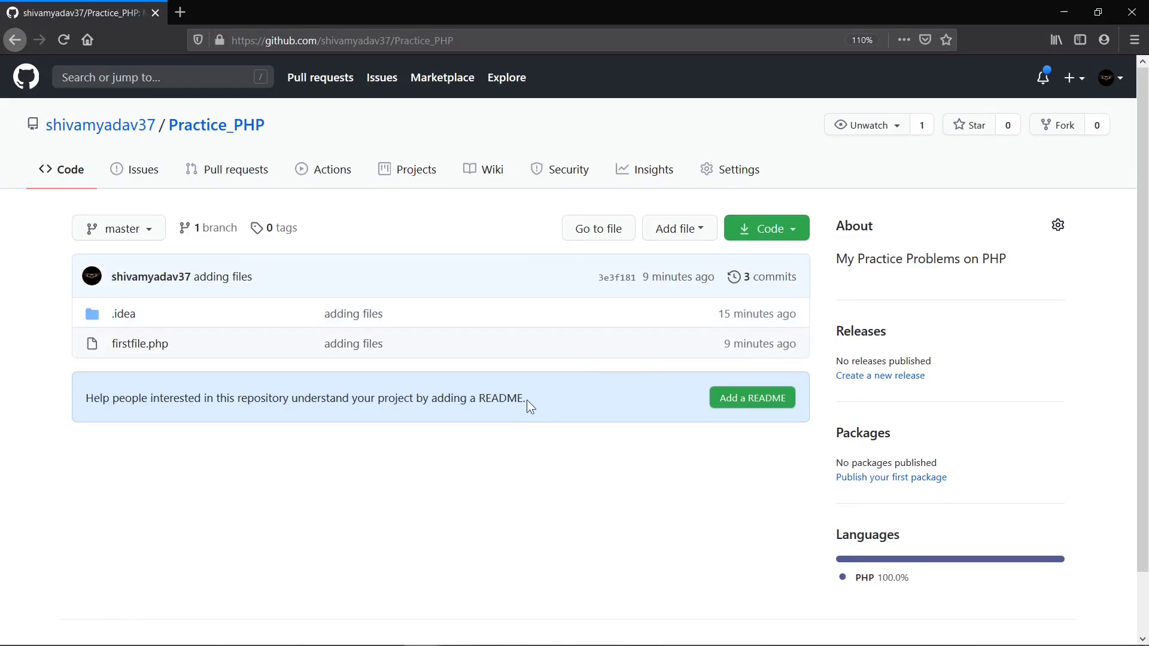
pyautogui.moveTo(352, 314)
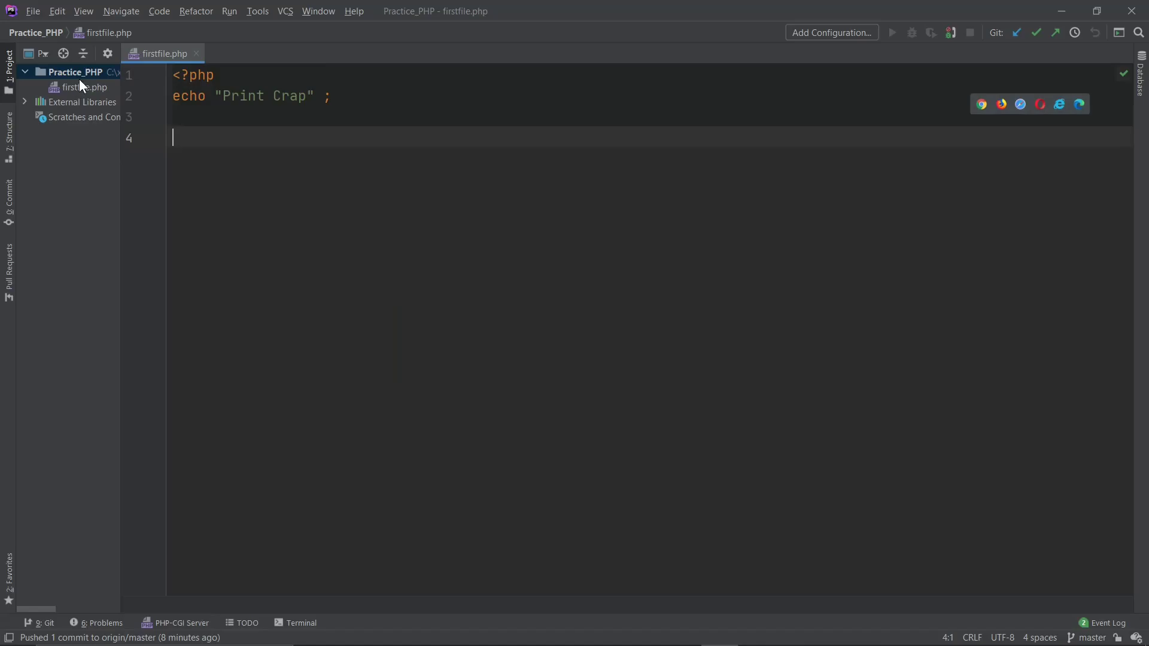
# - Create a new file named README.md in the Practice_PHP project folder
pyautogui.rightClick(80, 86)
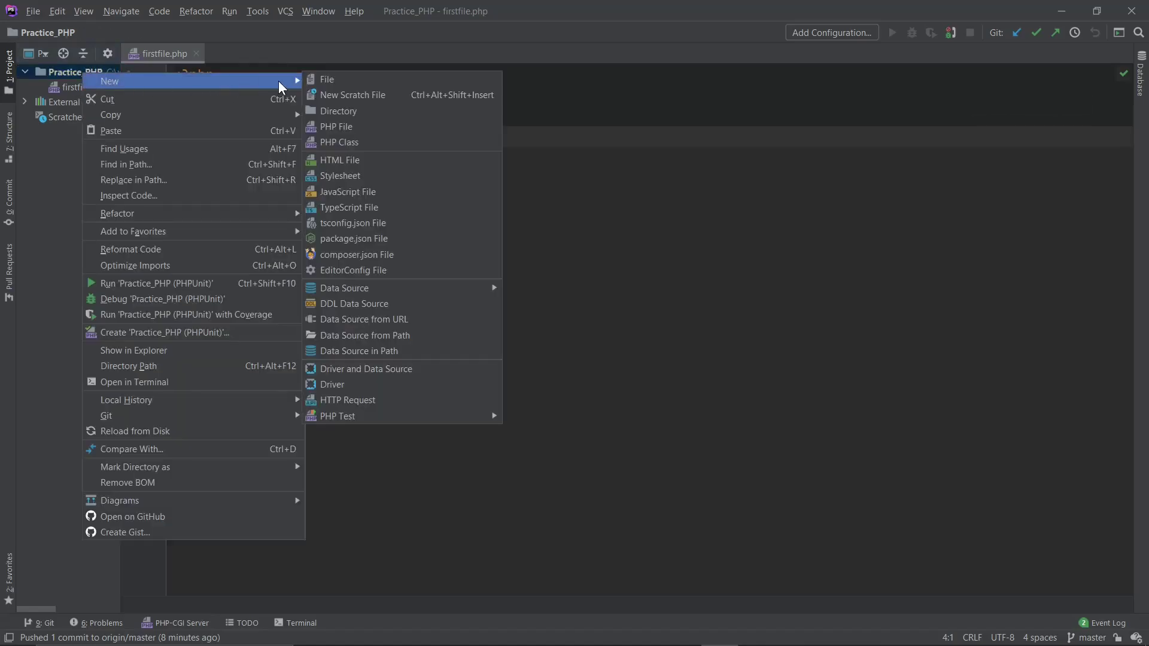
pyautogui.click(328, 79)
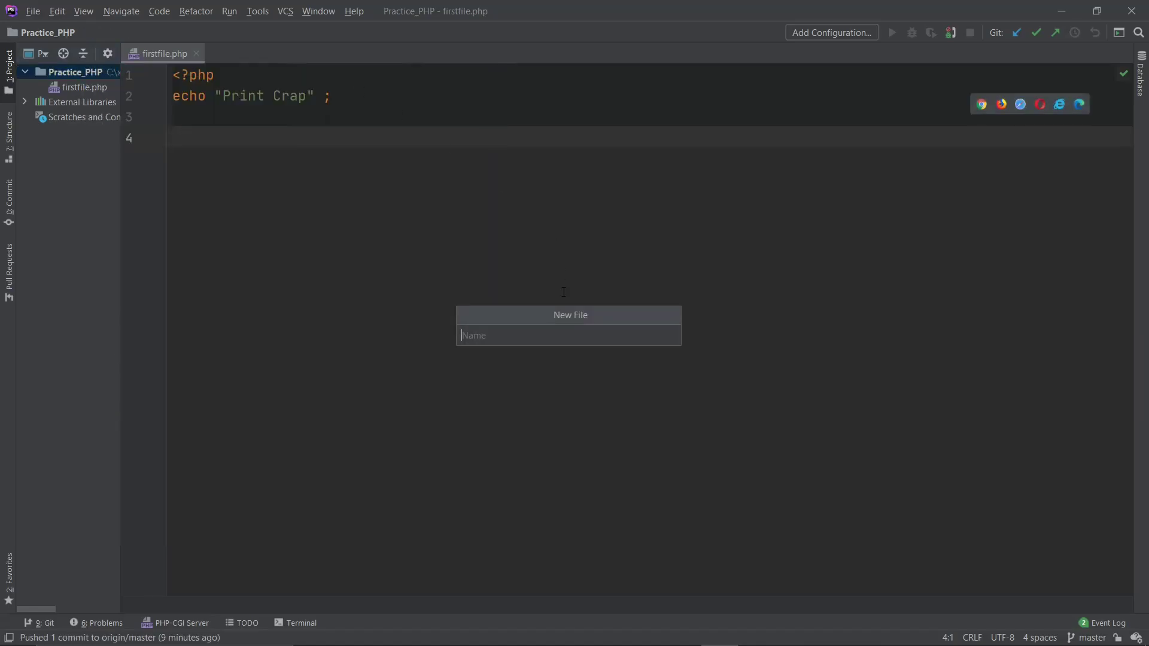
pyautogui.write('README.md')
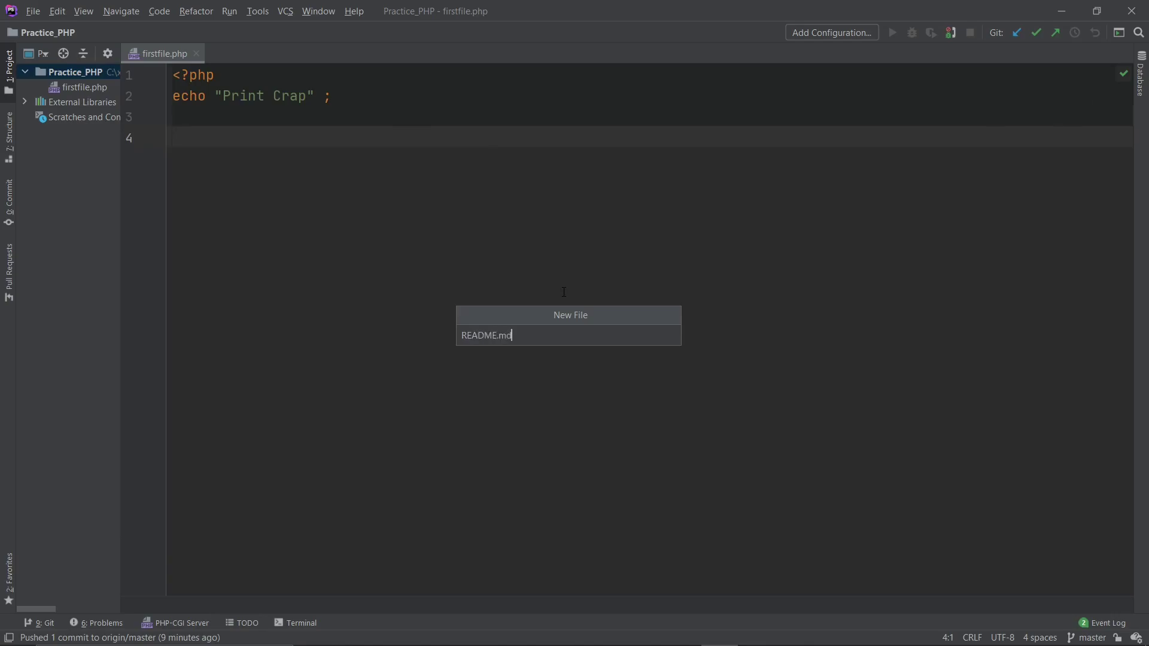
pyautogui.press('Return')
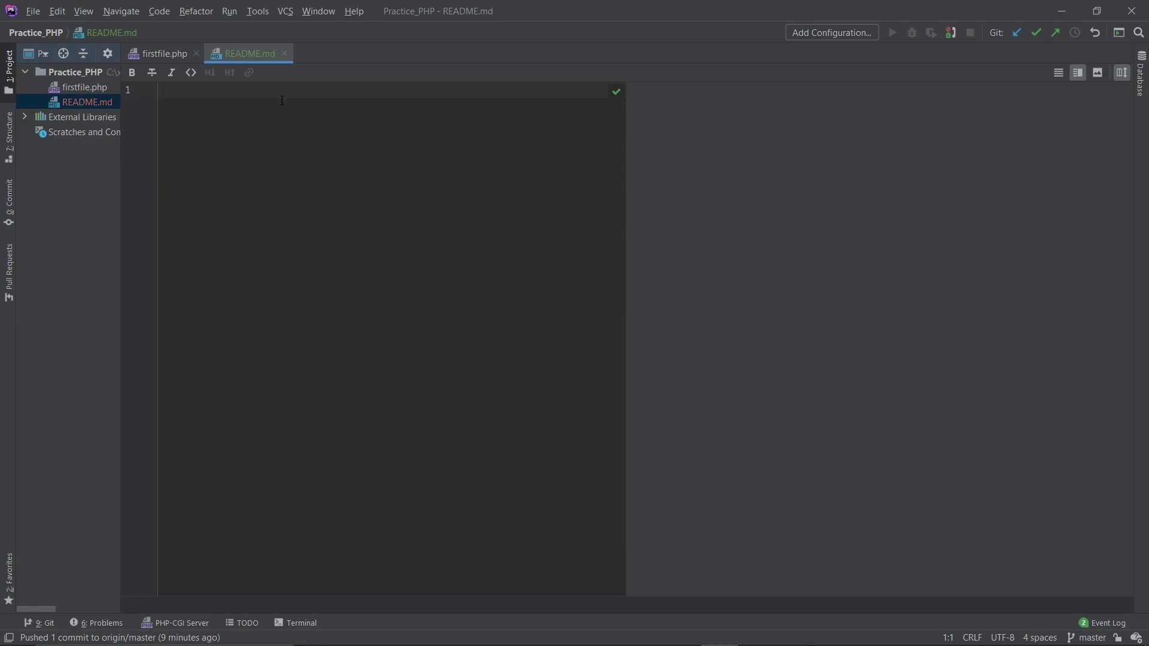
# - Write "This is my Practice PHP Files" in README.md, fixing the 'Prraci' typo along the way
pyautogui.write('This is my')
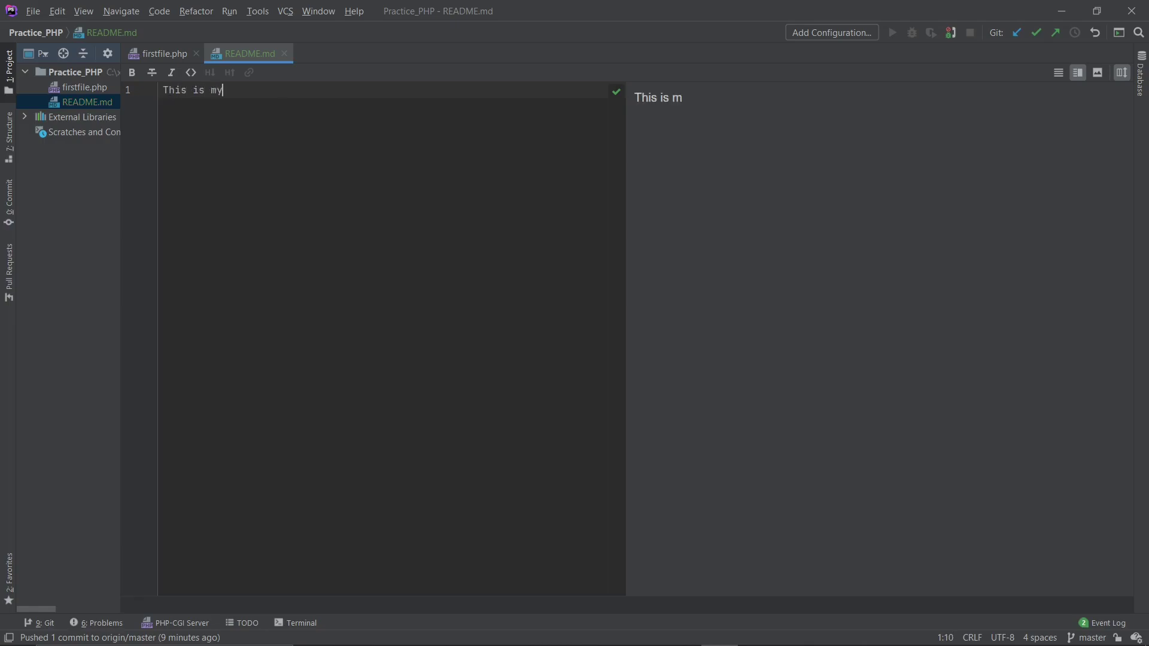
pyautogui.write('Prraci')
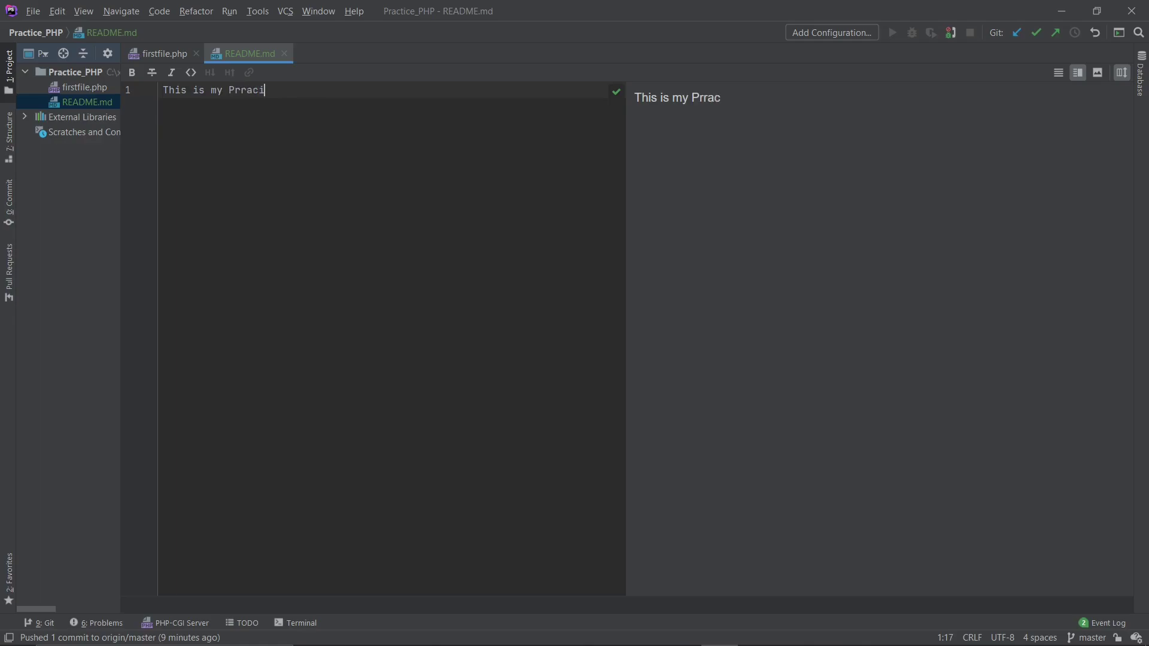
pyautogui.press('backspace')
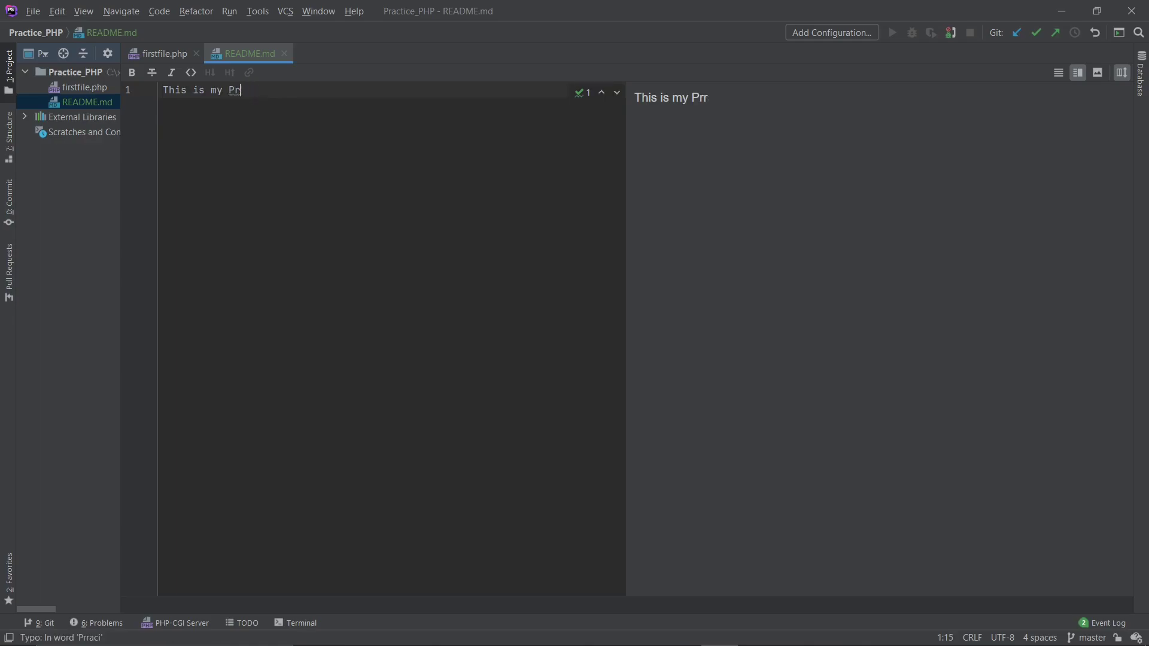
pyautogui.write('actice PHP')
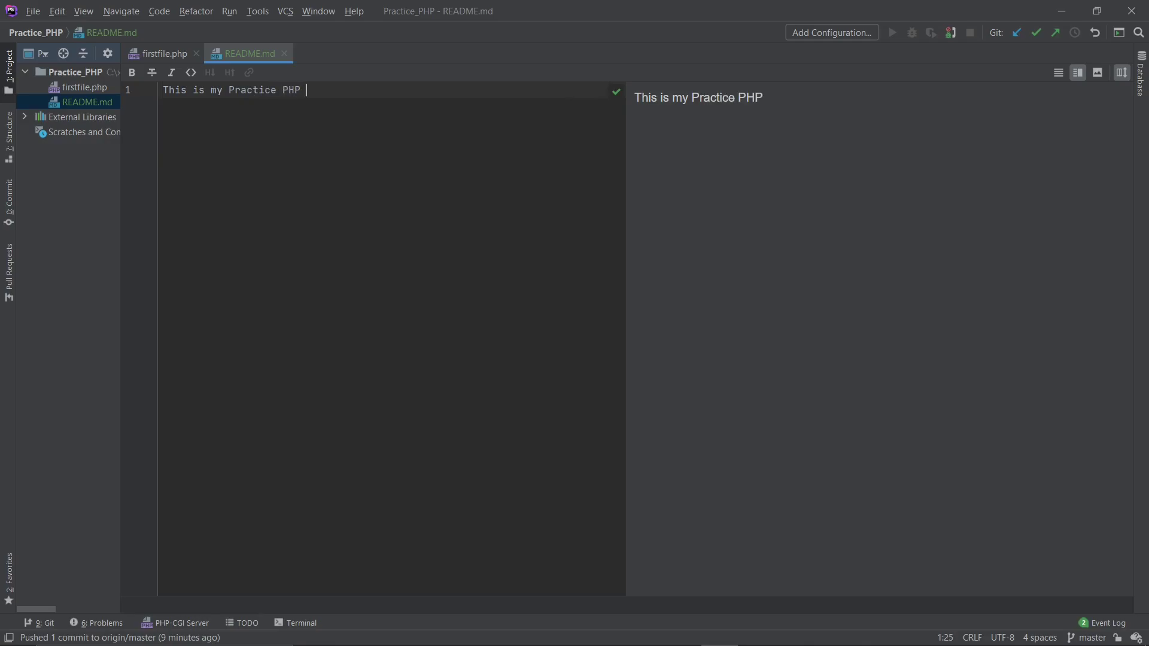
pyautogui.write('Files')
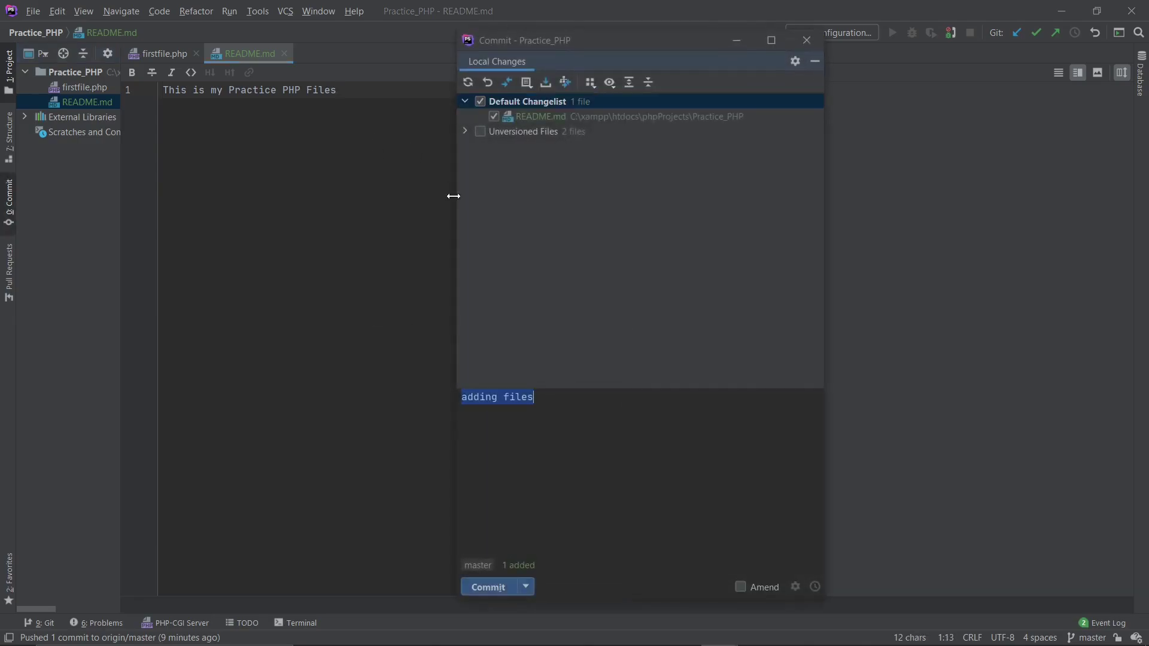
pyautogui.moveTo(632, 376)
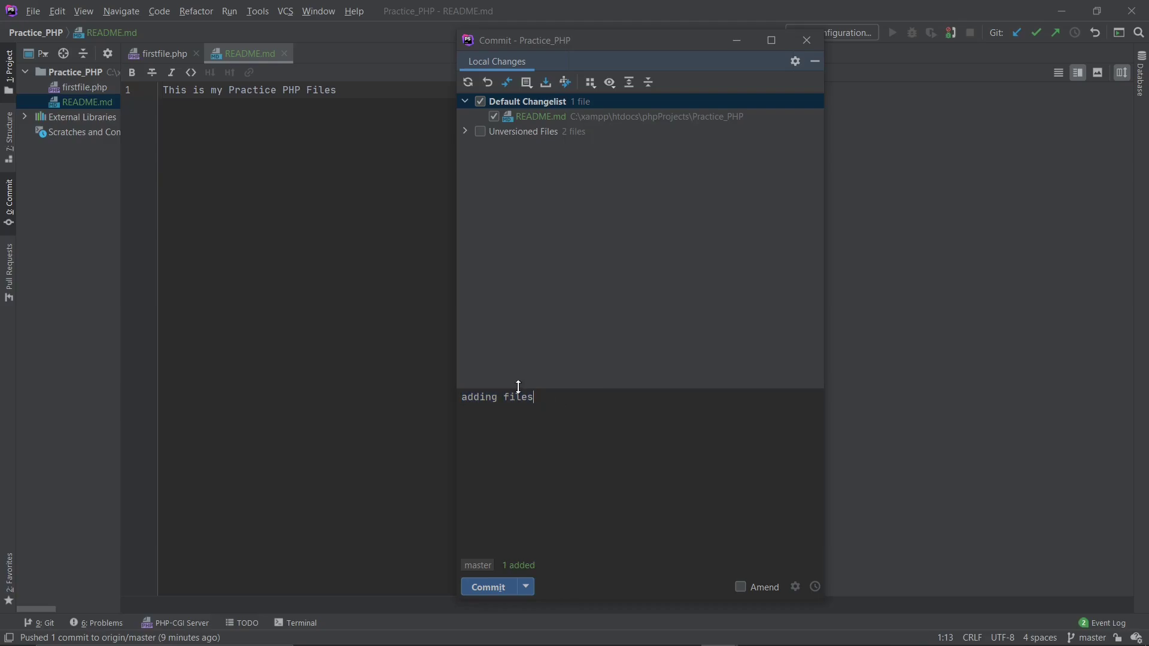
pyautogui.moveTo(578, 431)
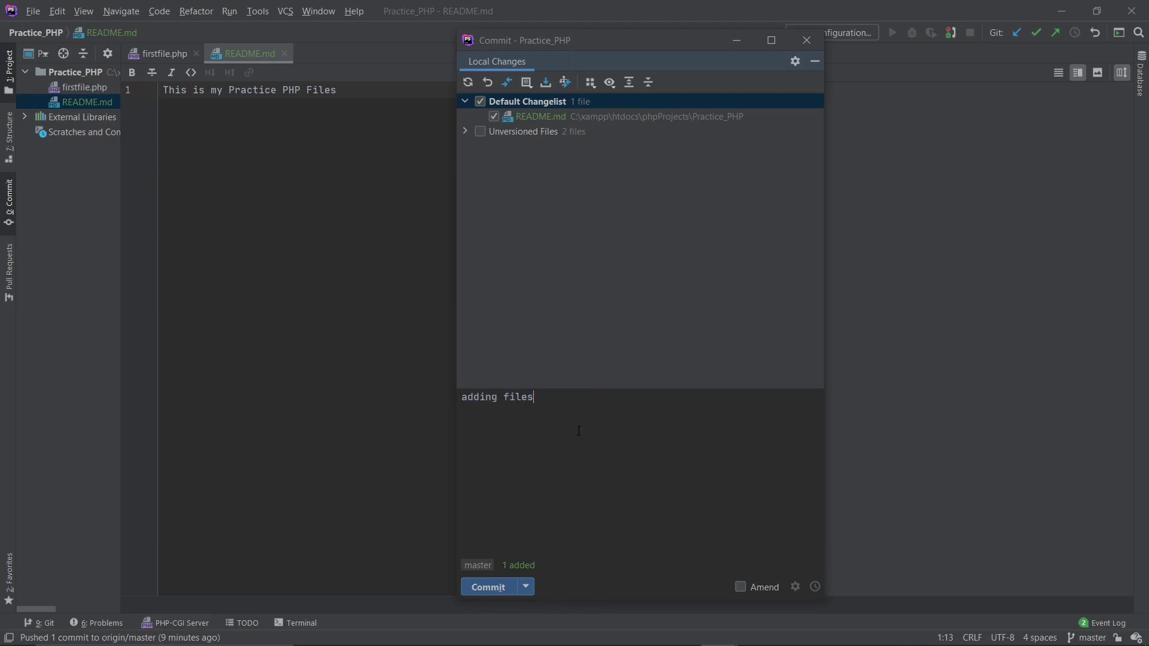
pyautogui.moveTo(498, 594)
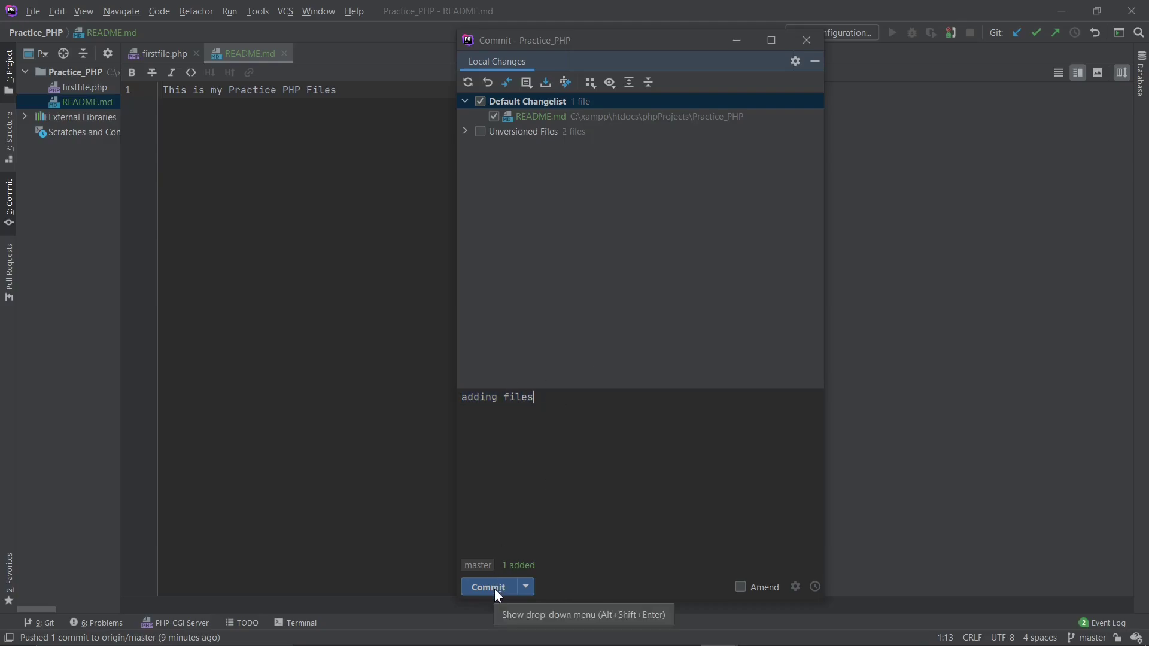
# - Commit README.md locally with the message "adding files"
pyautogui.click(487, 586)
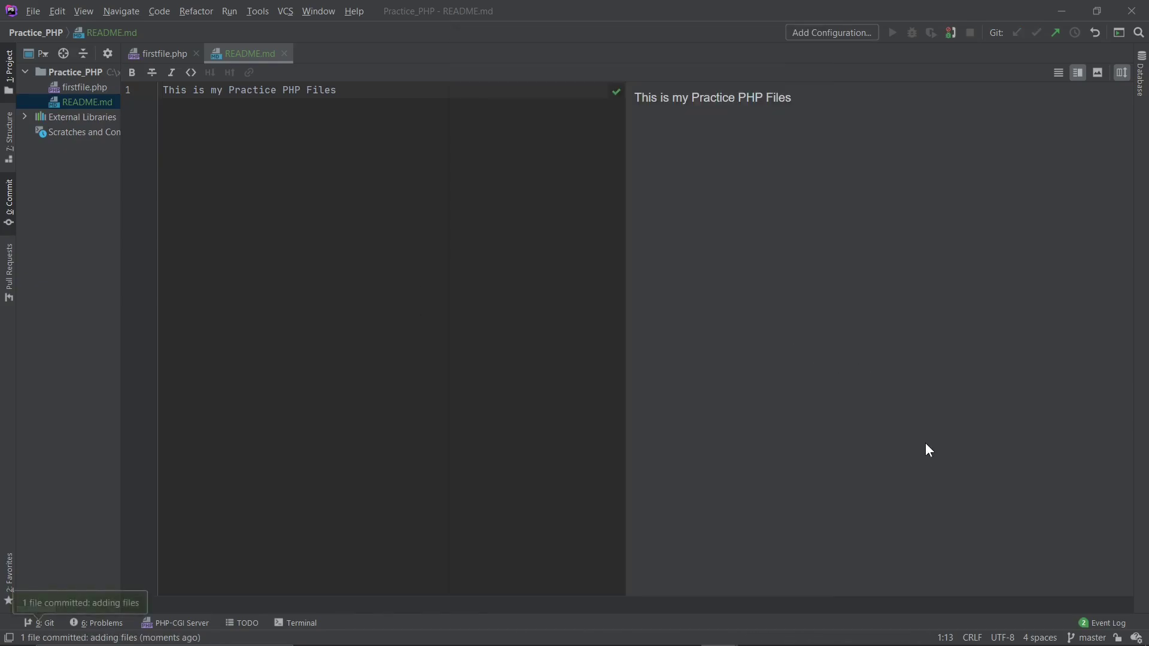
pyautogui.moveTo(1016, 559)
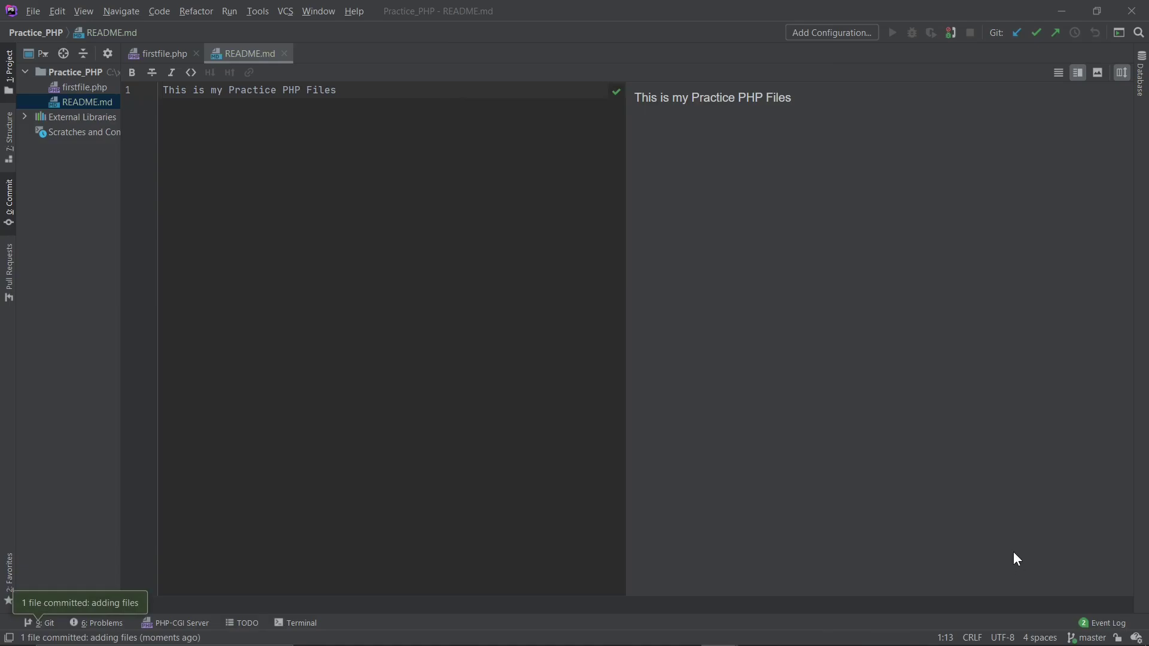
pyautogui.moveTo(24, 608)
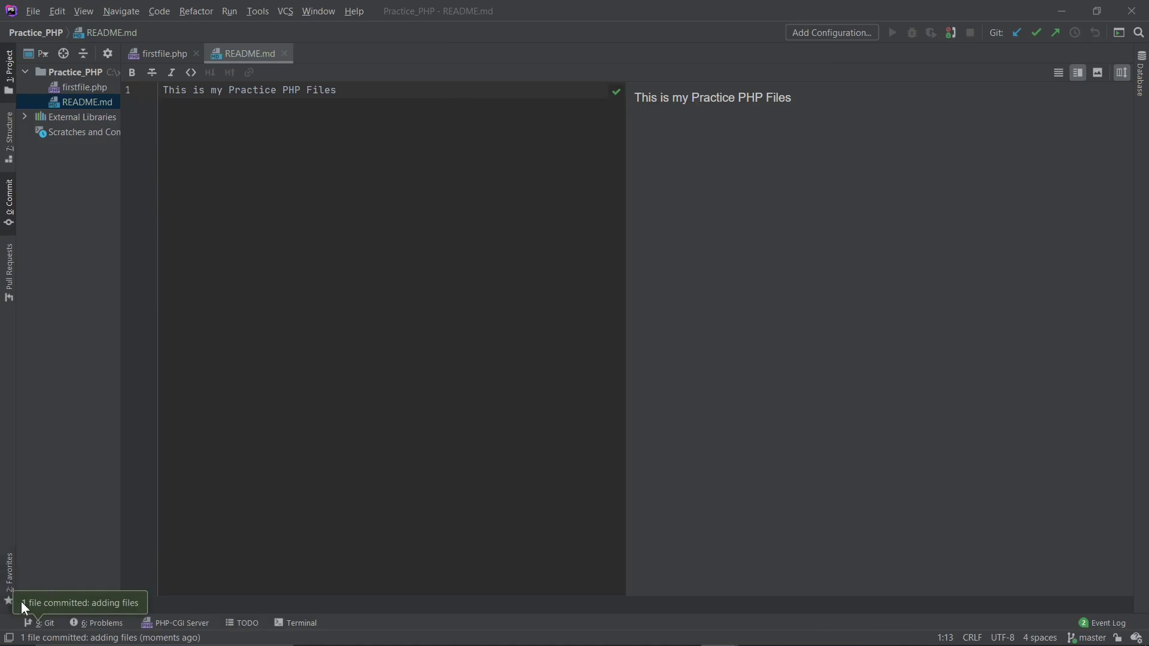
pyautogui.moveTo(113, 611)
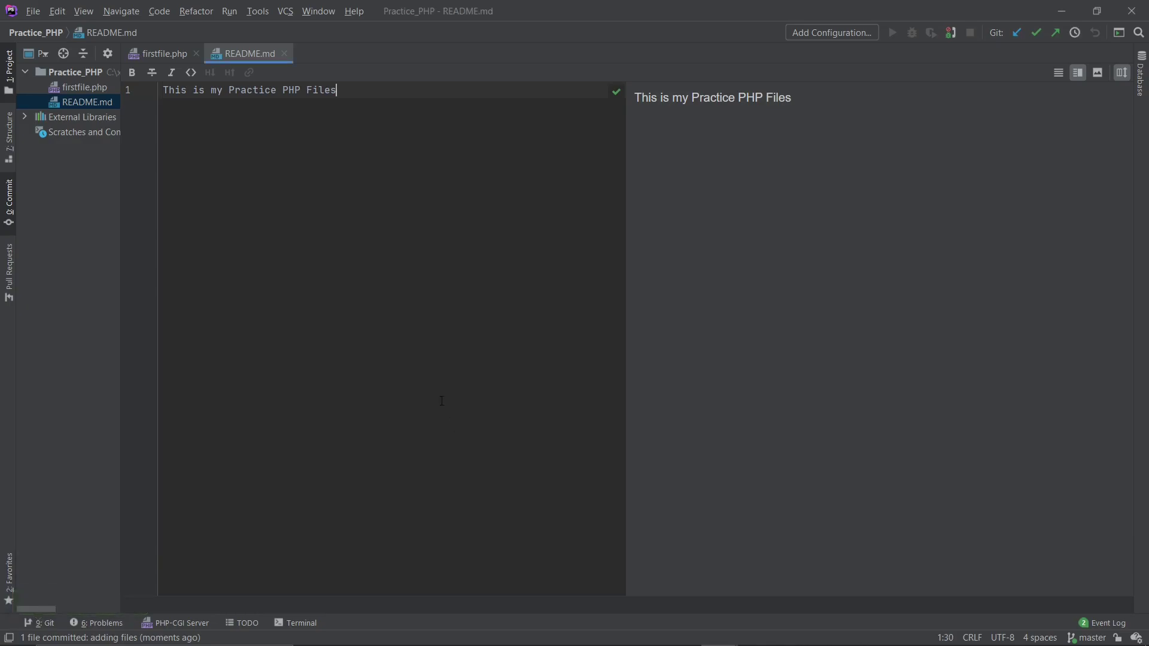
# - Review the "adding files" commit and push it from master to origin
pyautogui.click(1052, 33)
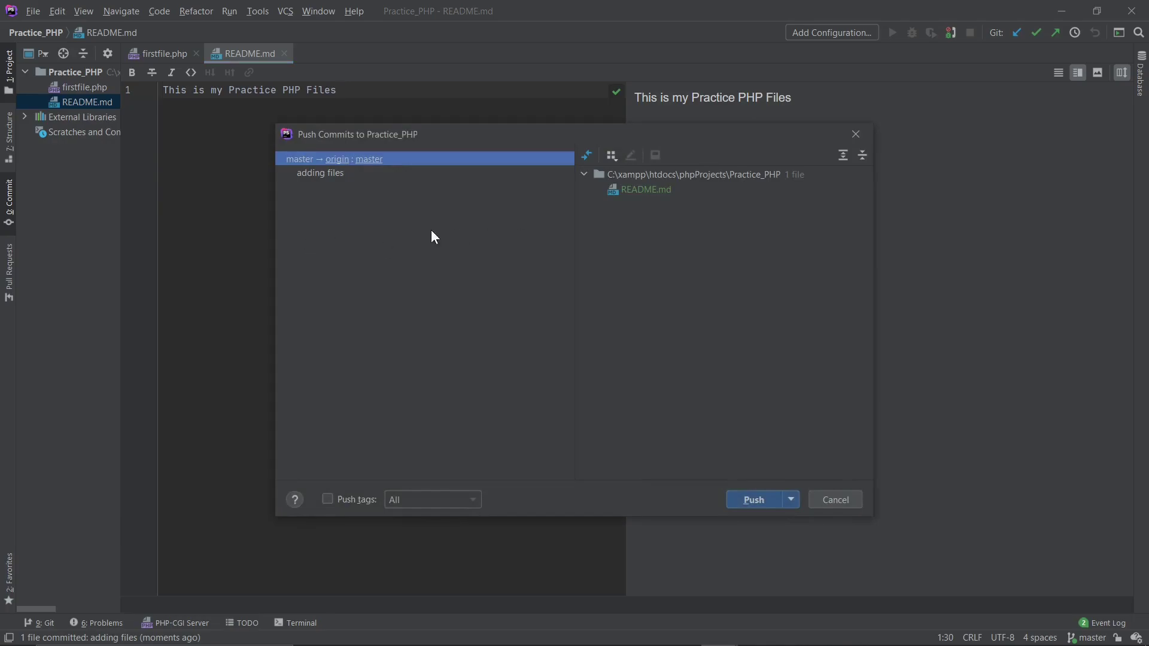
pyautogui.moveTo(311, 172)
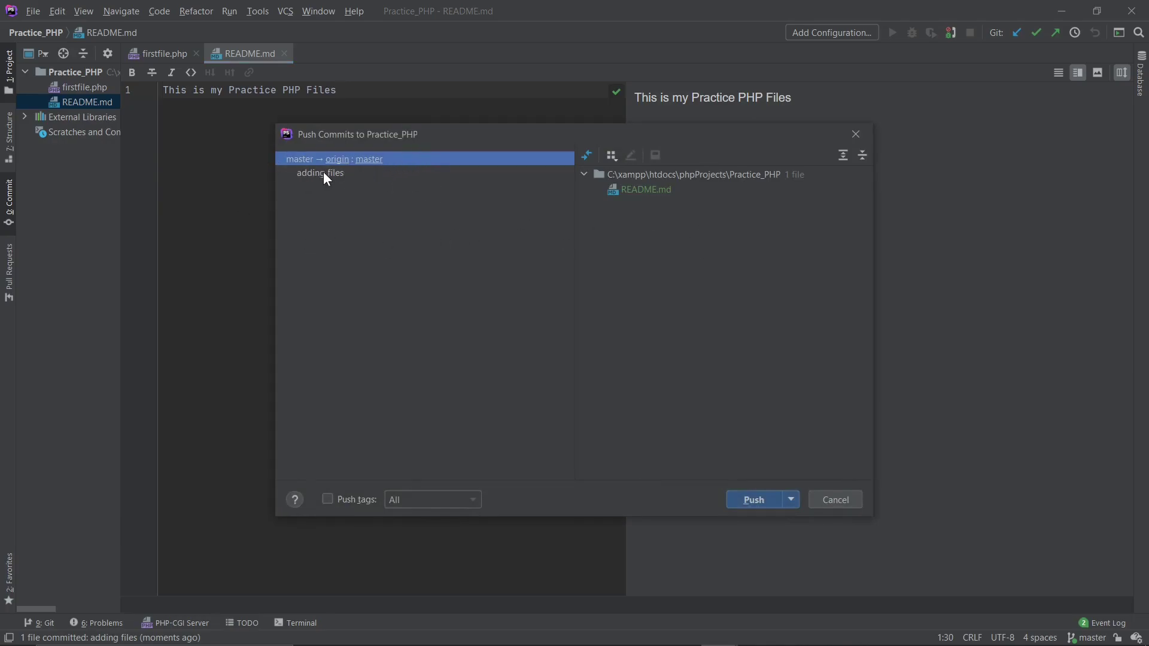
pyautogui.click(319, 172)
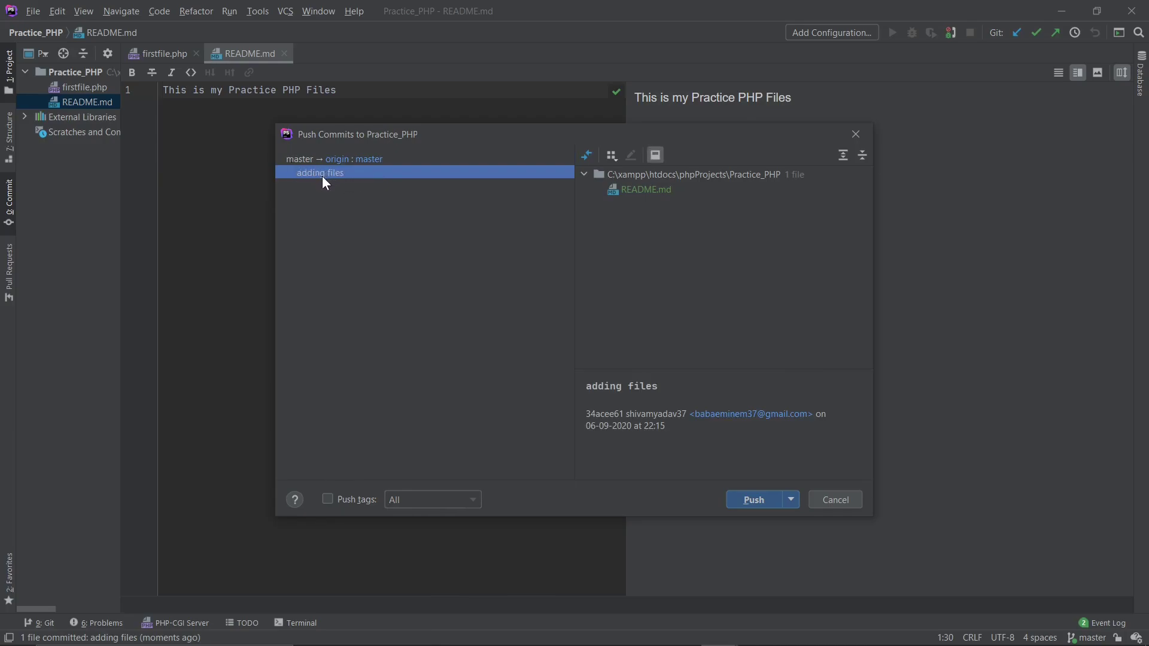
pyautogui.moveTo(739, 200)
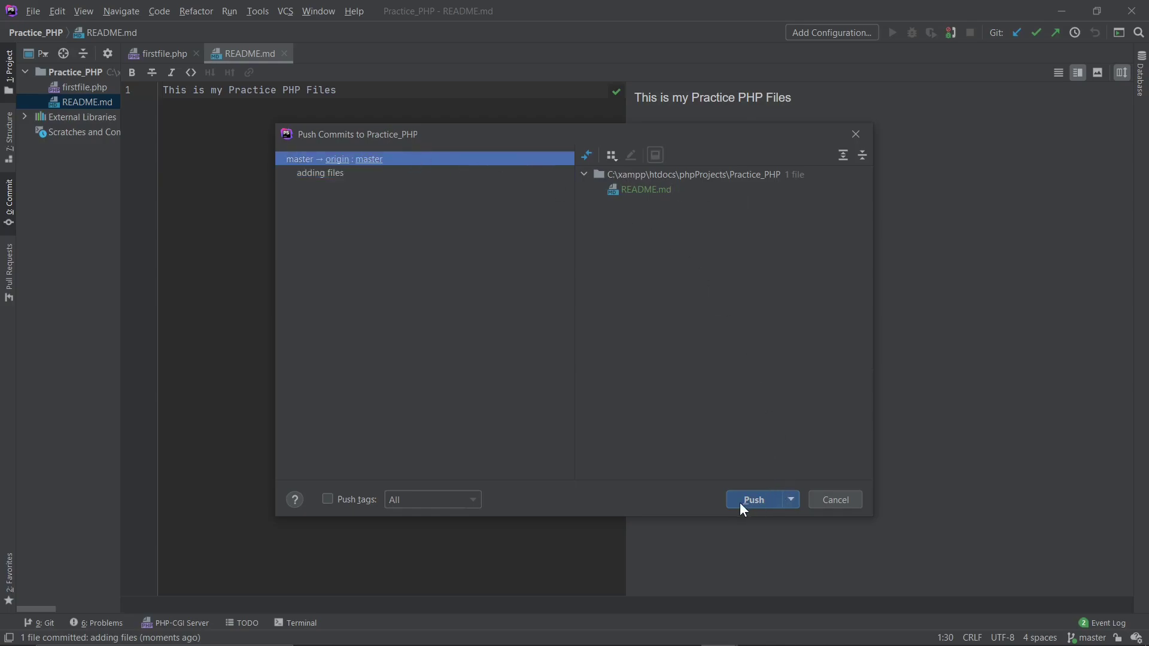
pyautogui.click(753, 499)
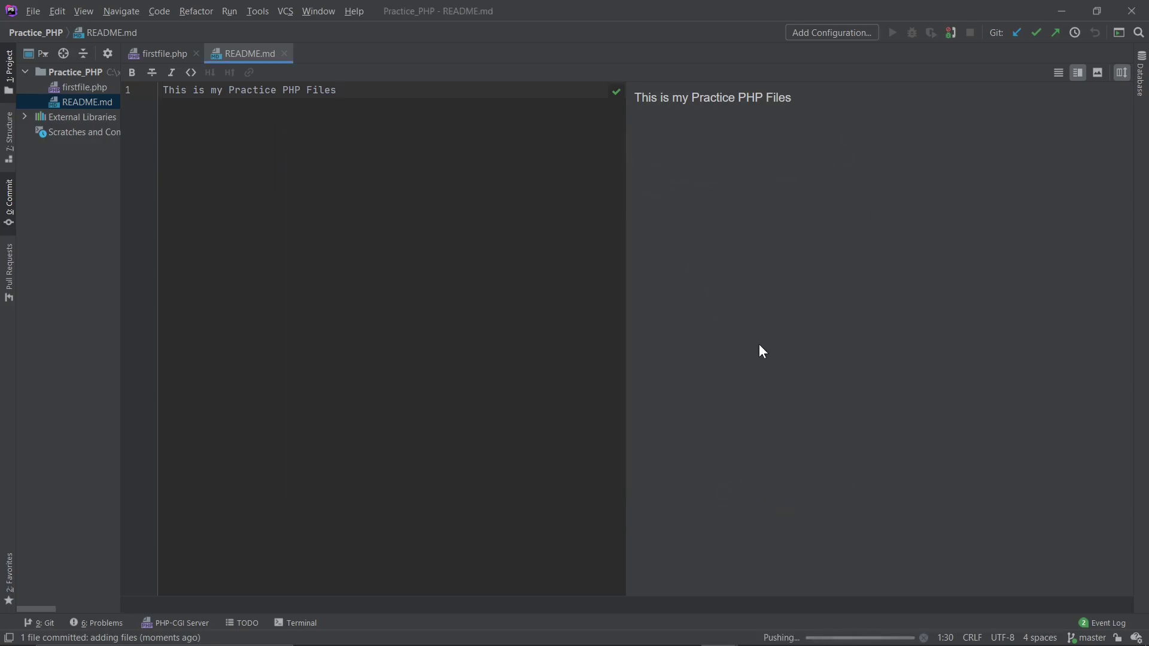
pyautogui.moveTo(726, 321)
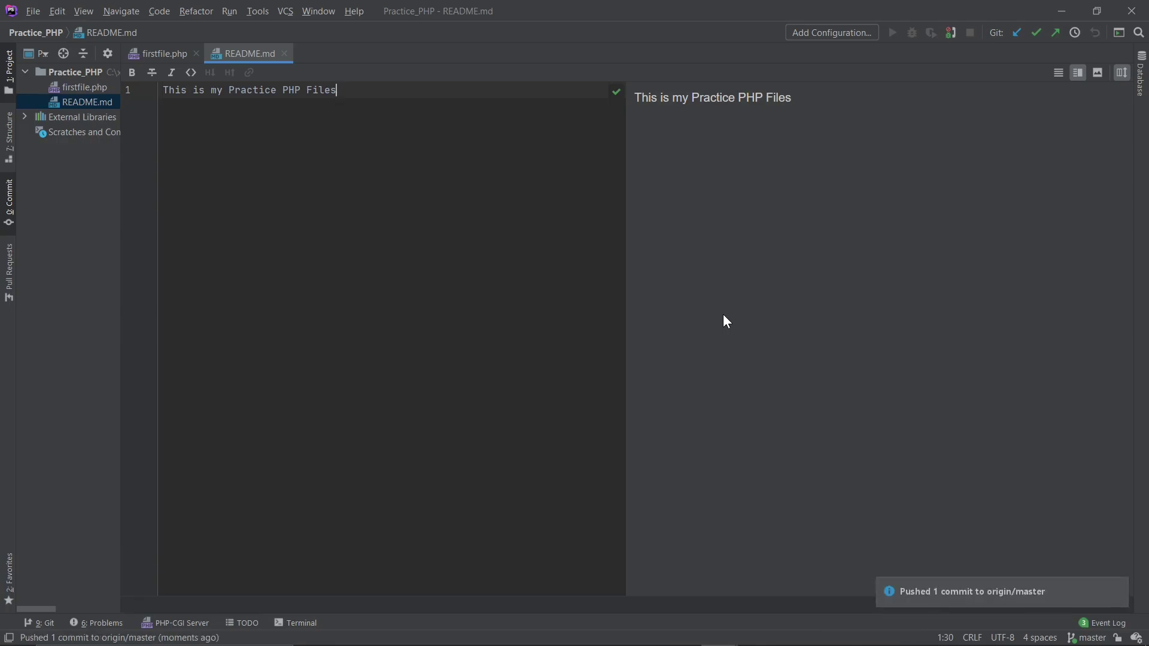
pyautogui.moveTo(1014, 602)
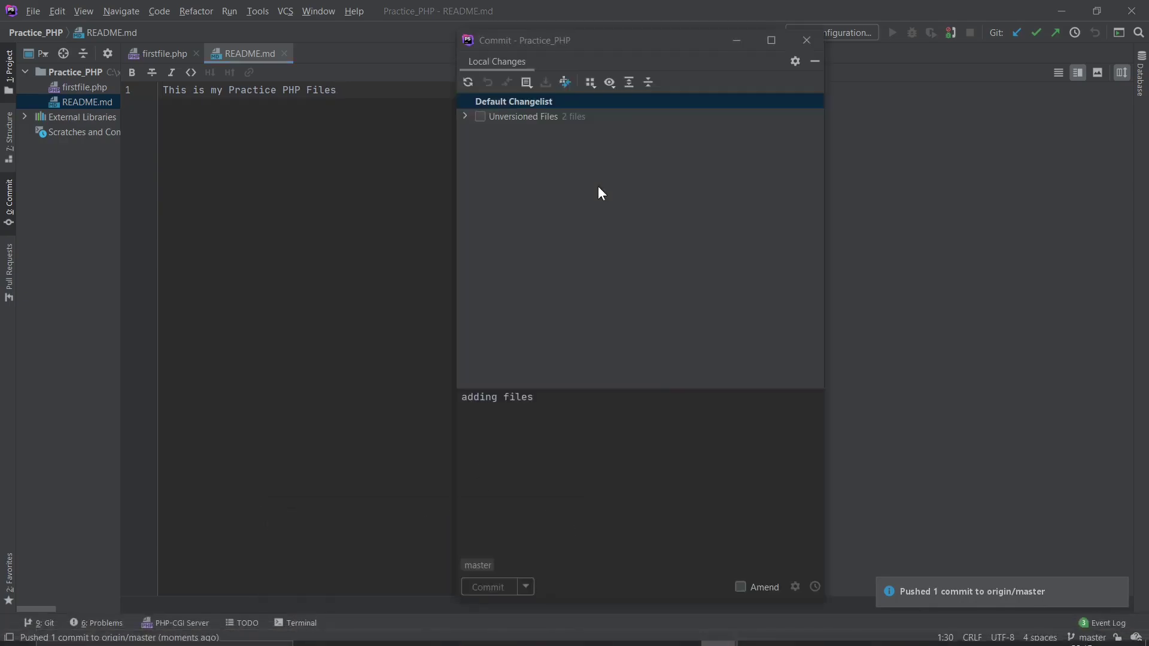
# - Close the empty local changes view and switch to the GitHub Practice_PHP page in Firefox
pyautogui.click(805, 40)
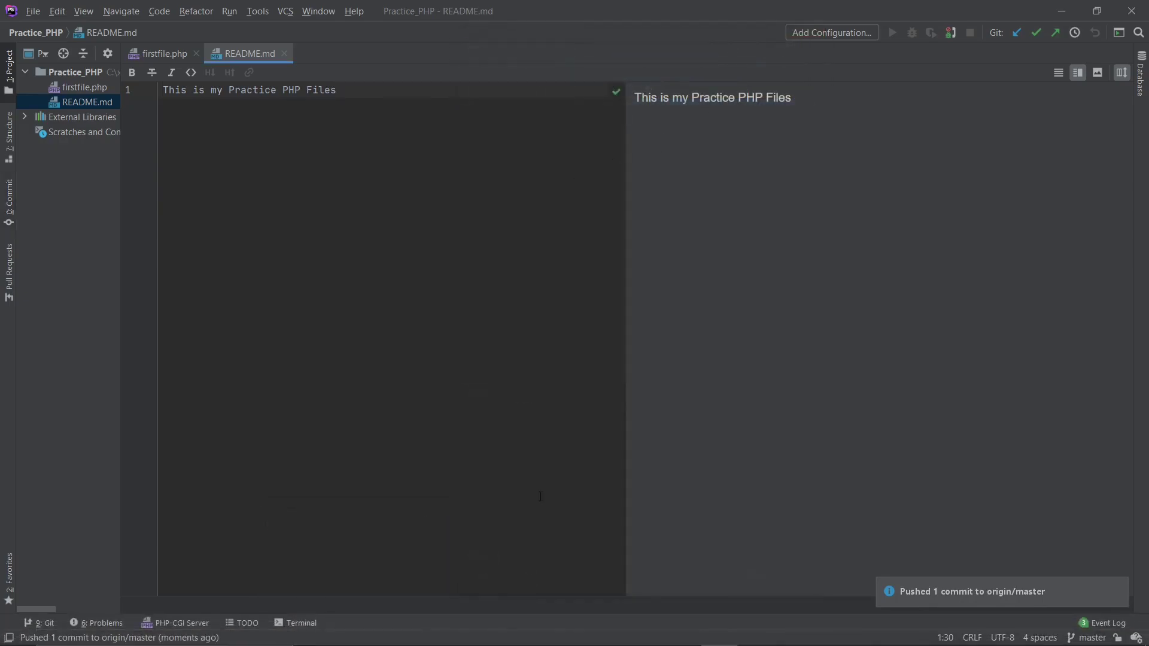
pyautogui.moveTo(420, 630)
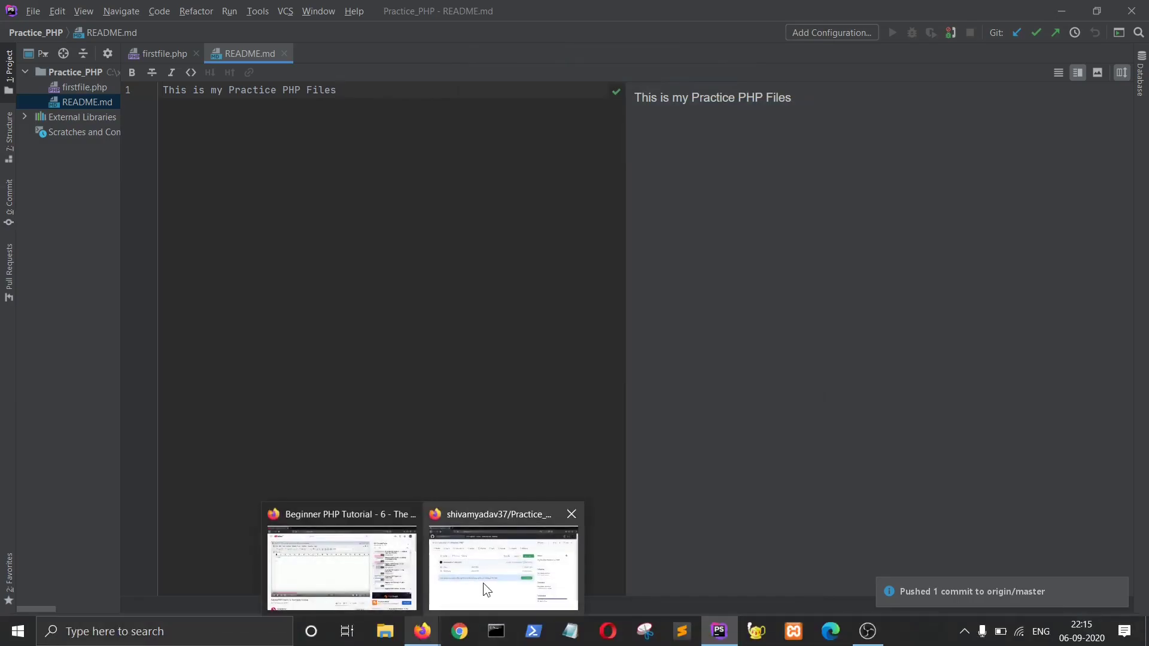
pyautogui.click(504, 567)
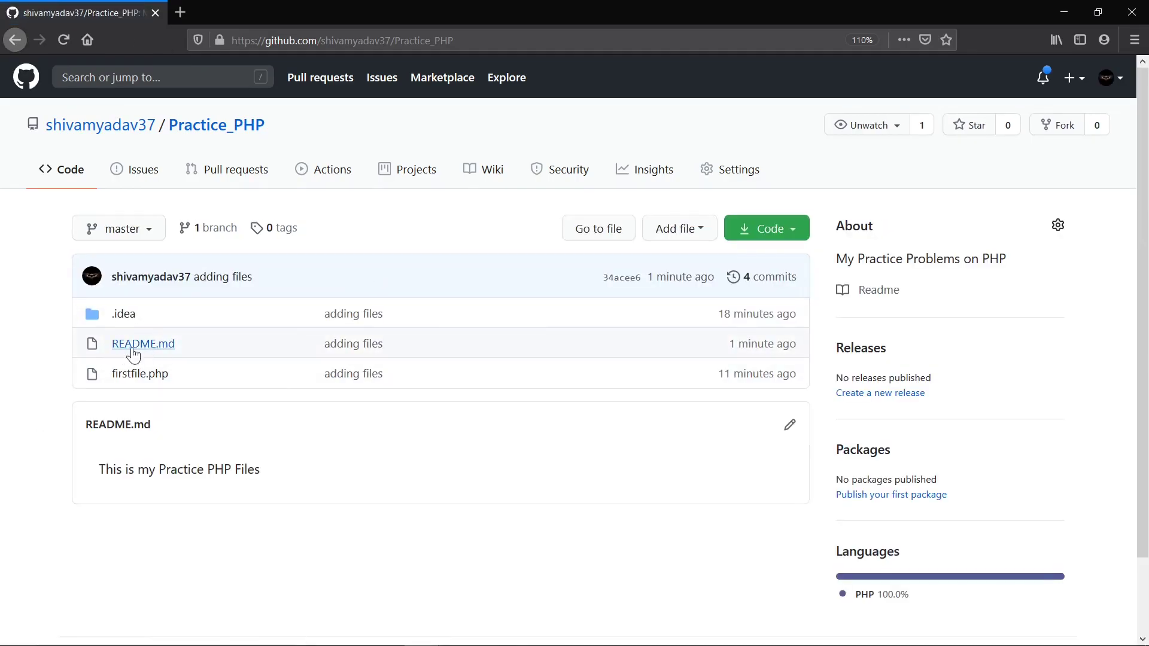
pyautogui.moveTo(218, 443)
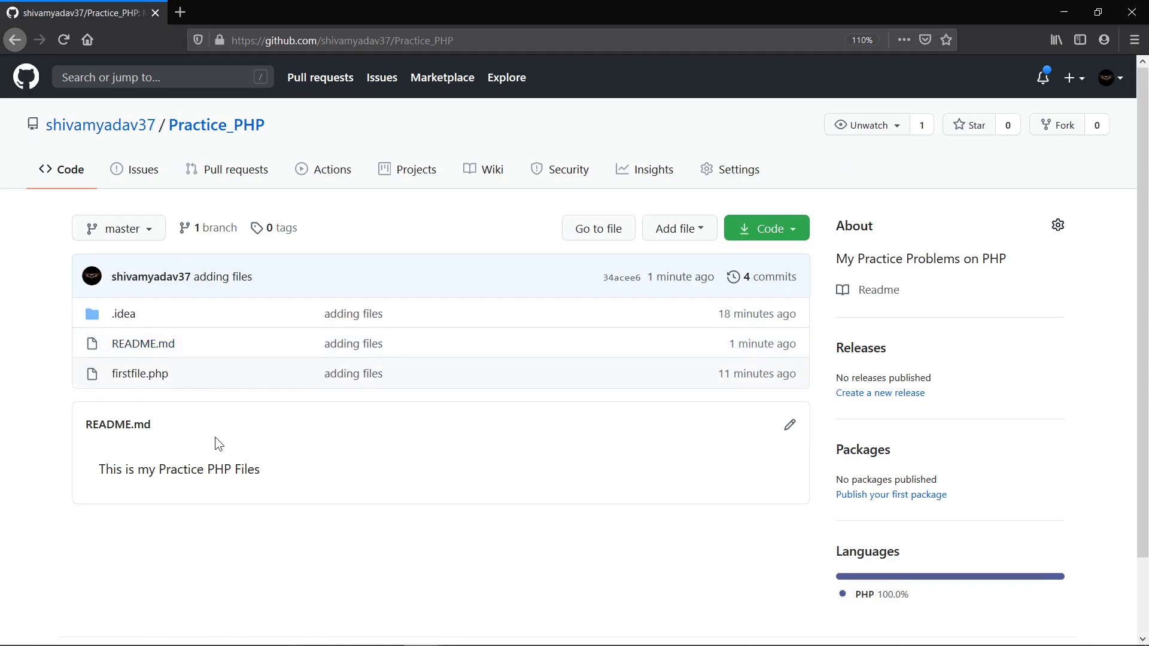
pyautogui.moveTo(275, 478)
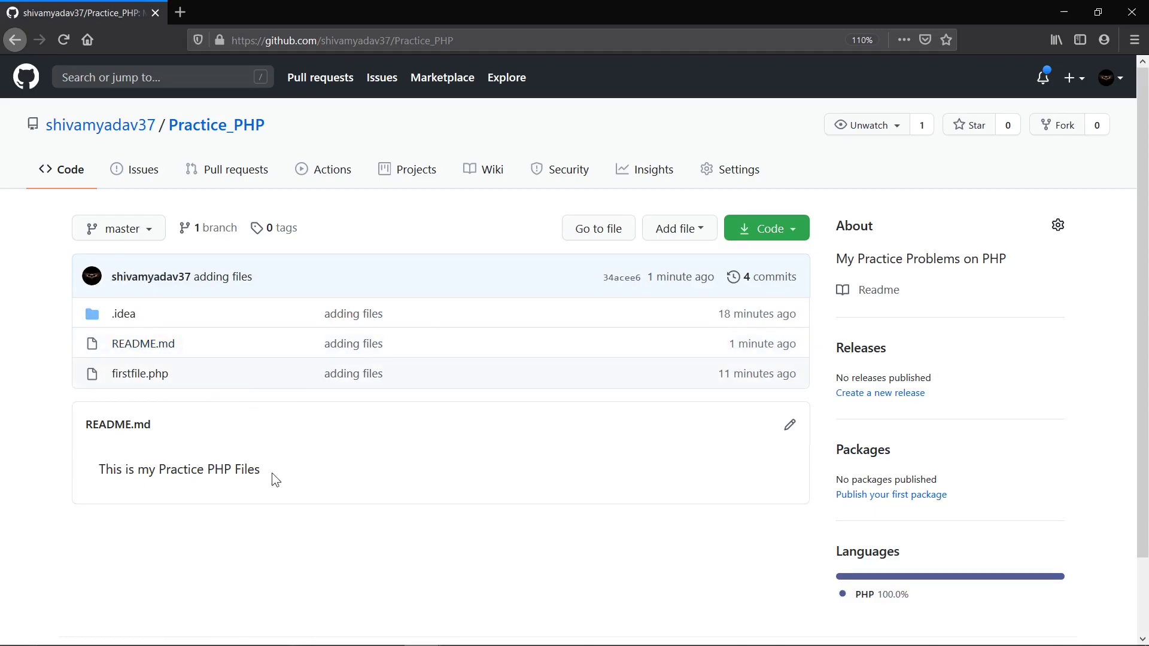
pyautogui.moveTo(216, 447)
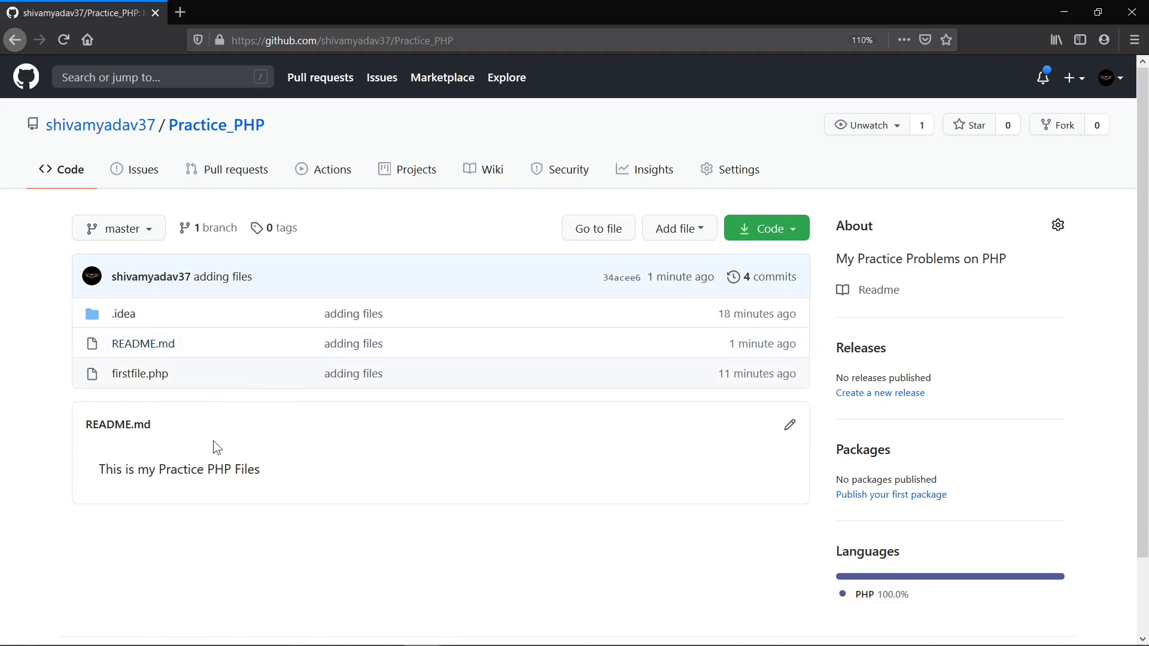
pyautogui.moveTo(308, 420)
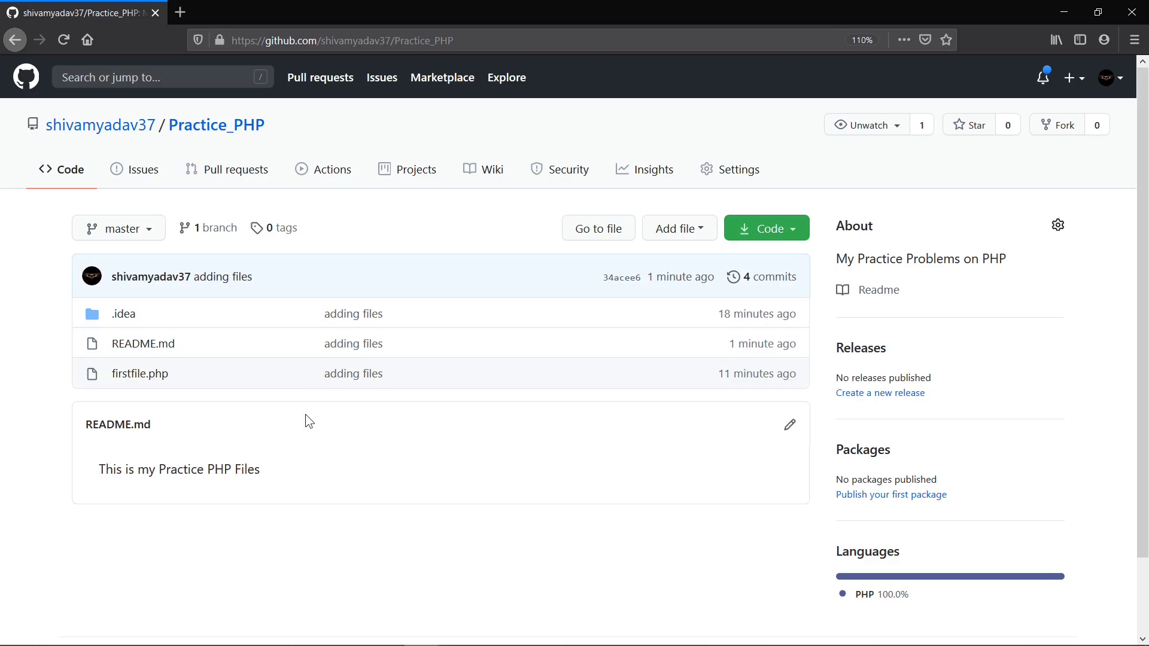